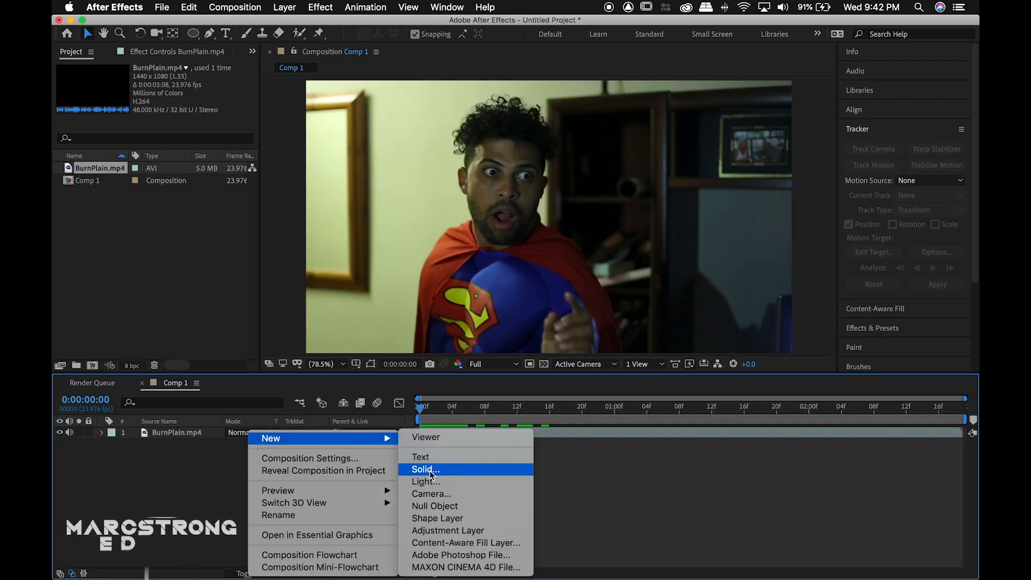
Step: Create an orange (FF4E00) solid layer named Eyes Glow above the footage
click(423, 469)
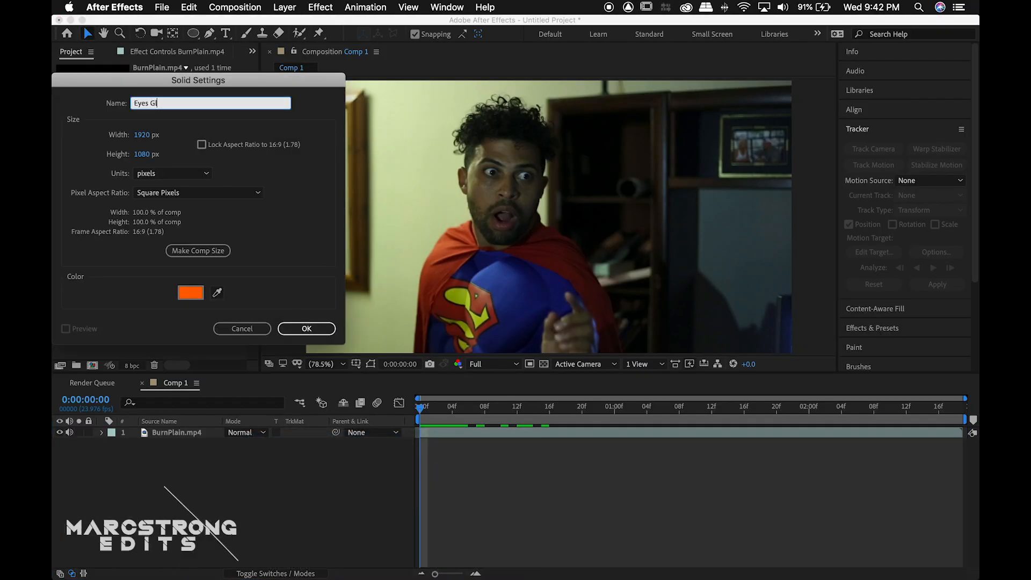
text(ow)
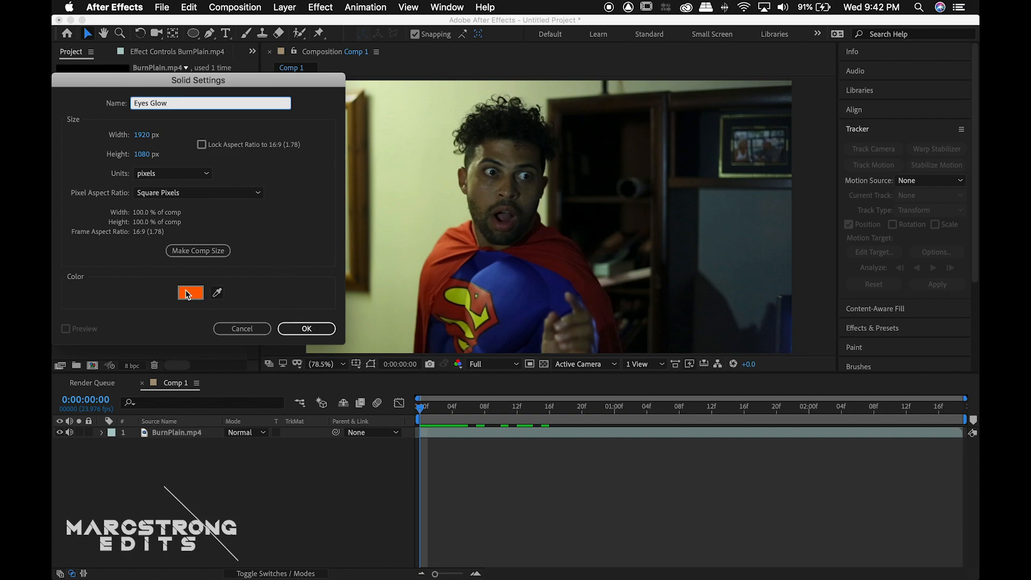
click(190, 293)
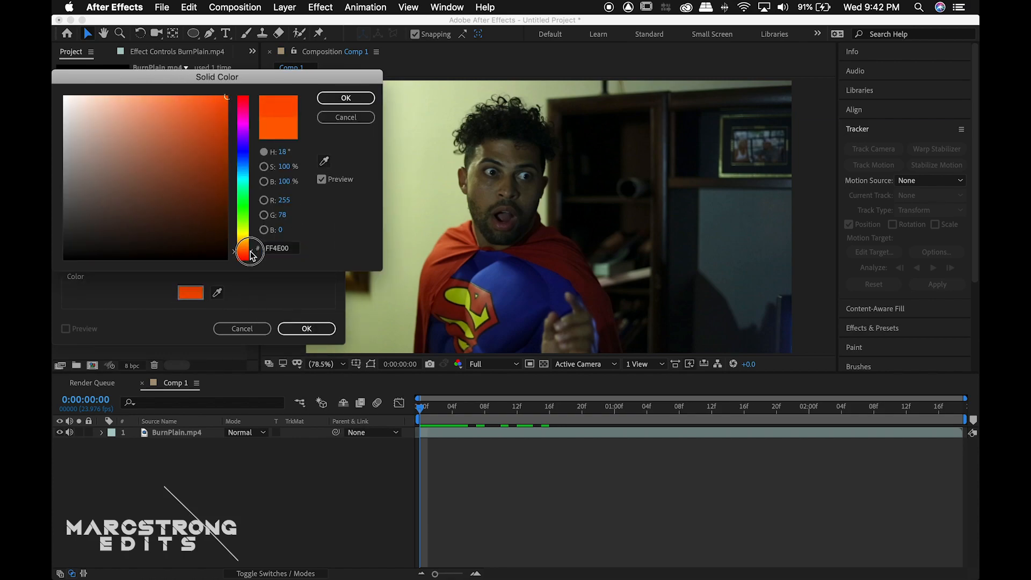
click(346, 98)
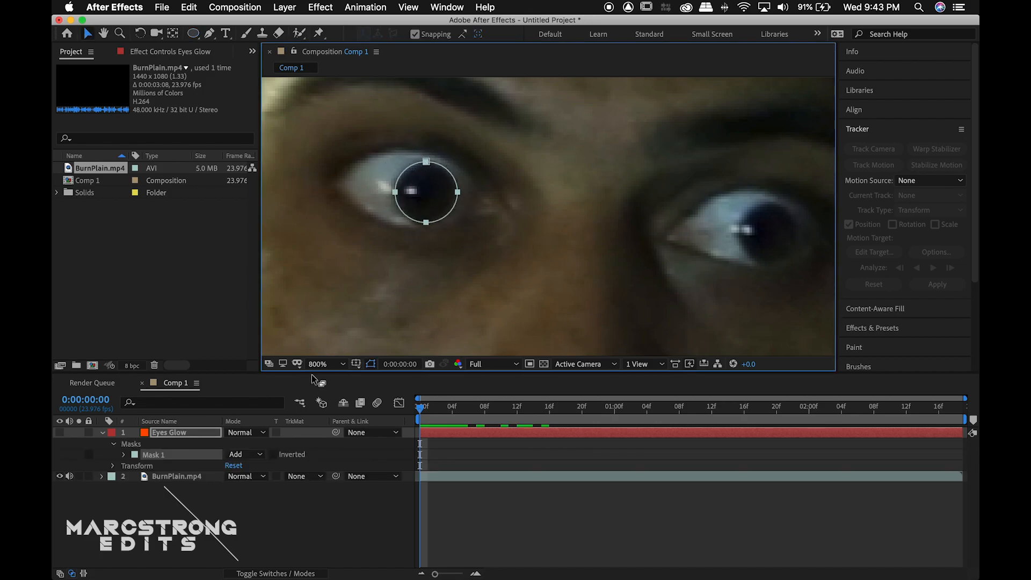
Step: Set the Eyes Glow layer's blending mode to Screen
click(244, 432)
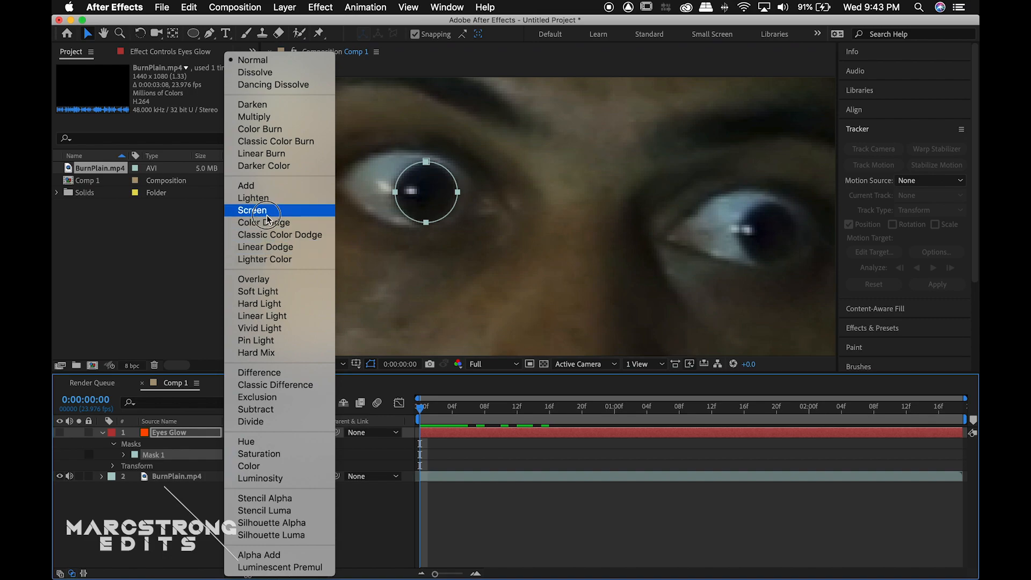
click(252, 210)
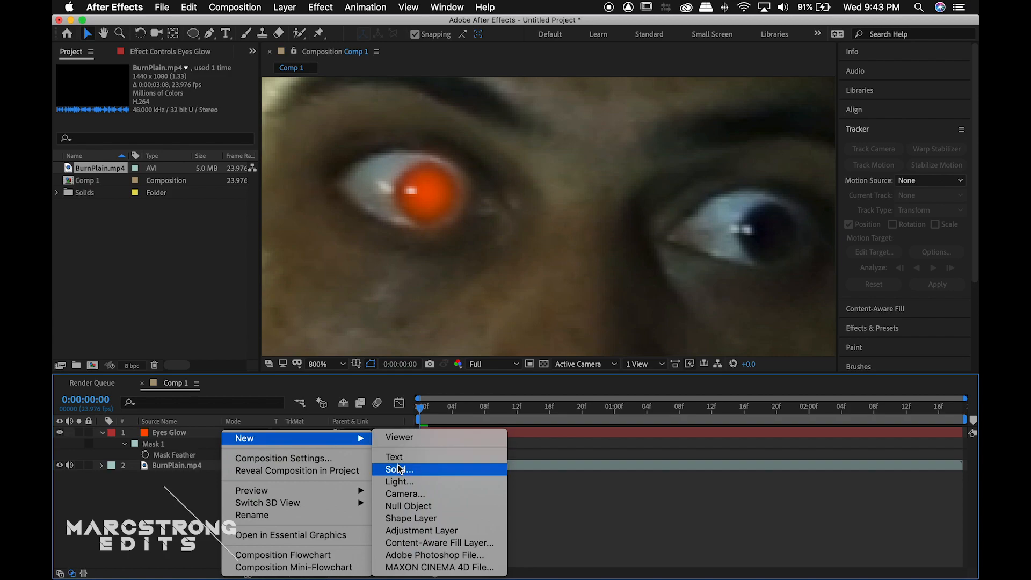
Step: Create a pale yellow (FED575) solid named Pupil Glow
click(396, 469)
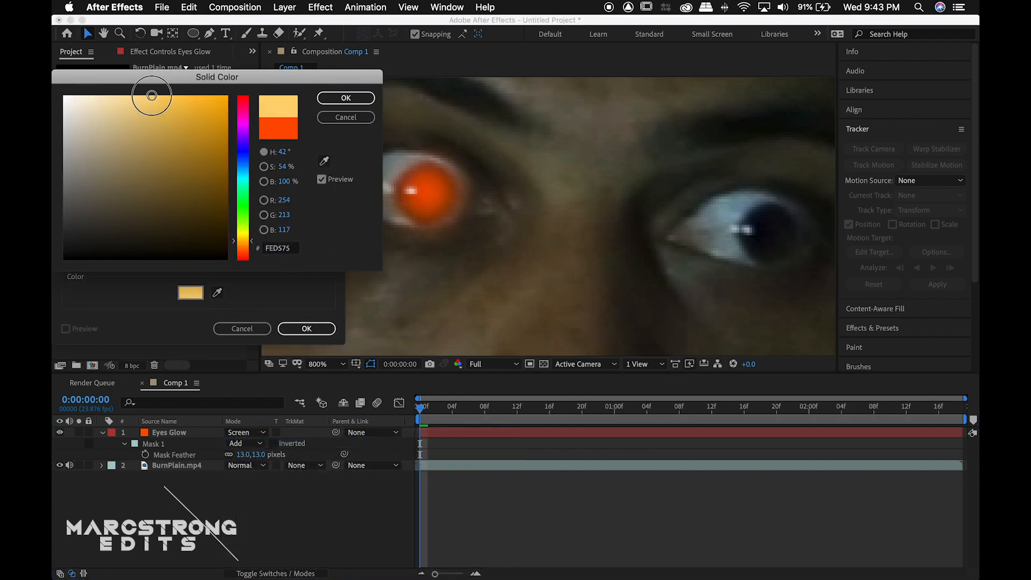
click(346, 97)
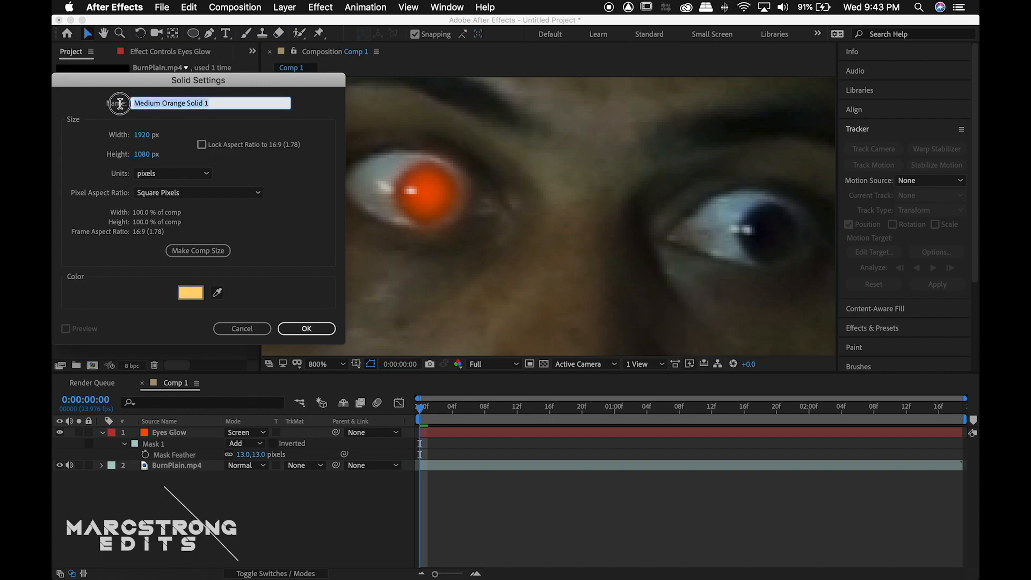
text(Pupil)
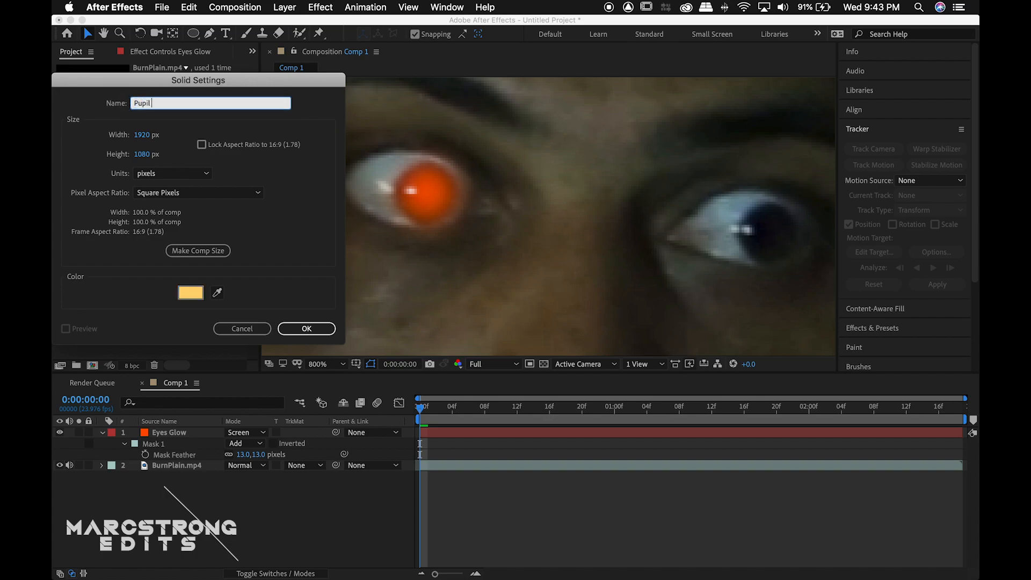
text(Glow)
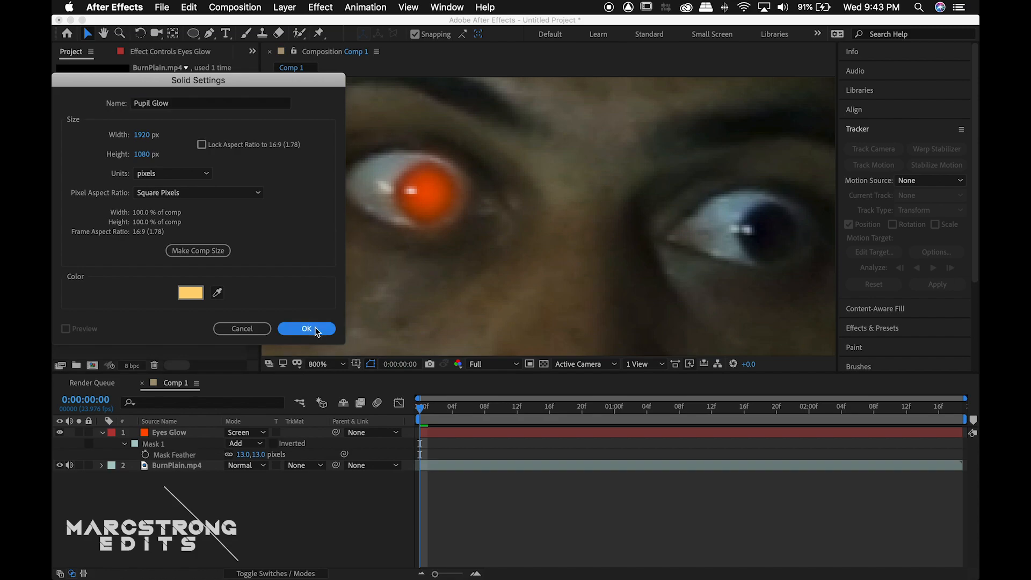
click(305, 329)
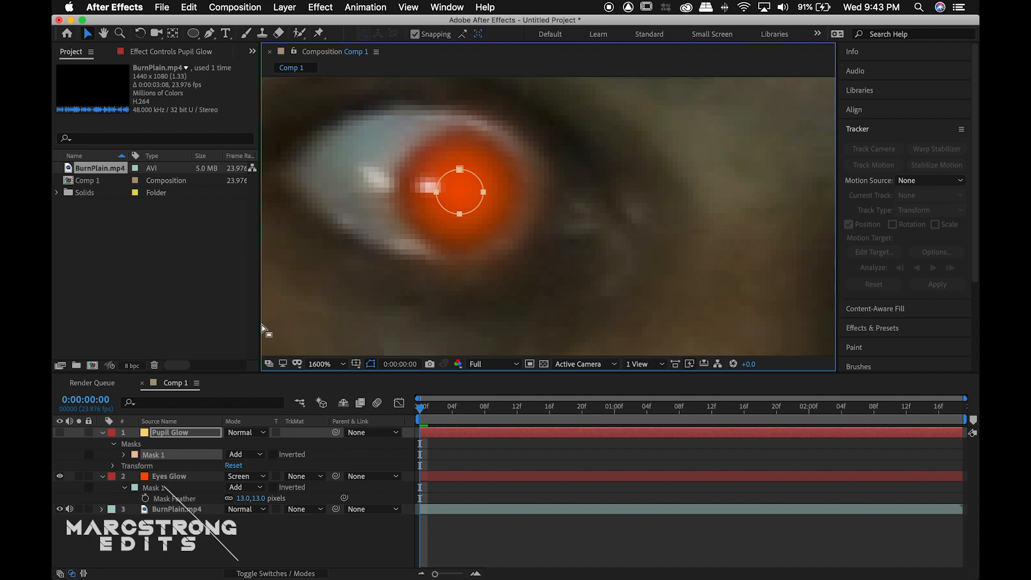
Step: Blend Pupil Glow with Screen and select it together with Eyes Glow
click(244, 432)
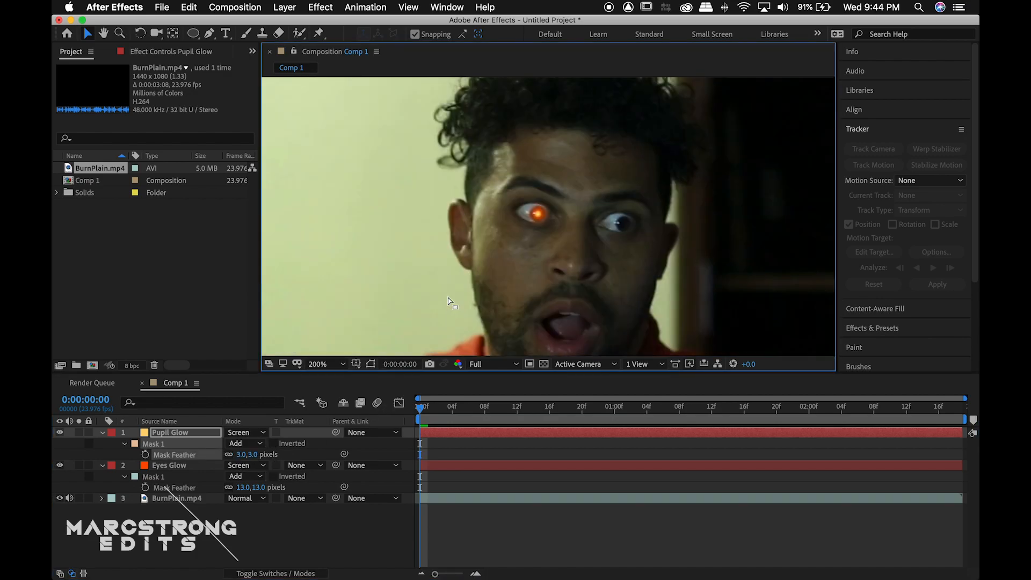
click(317, 363)
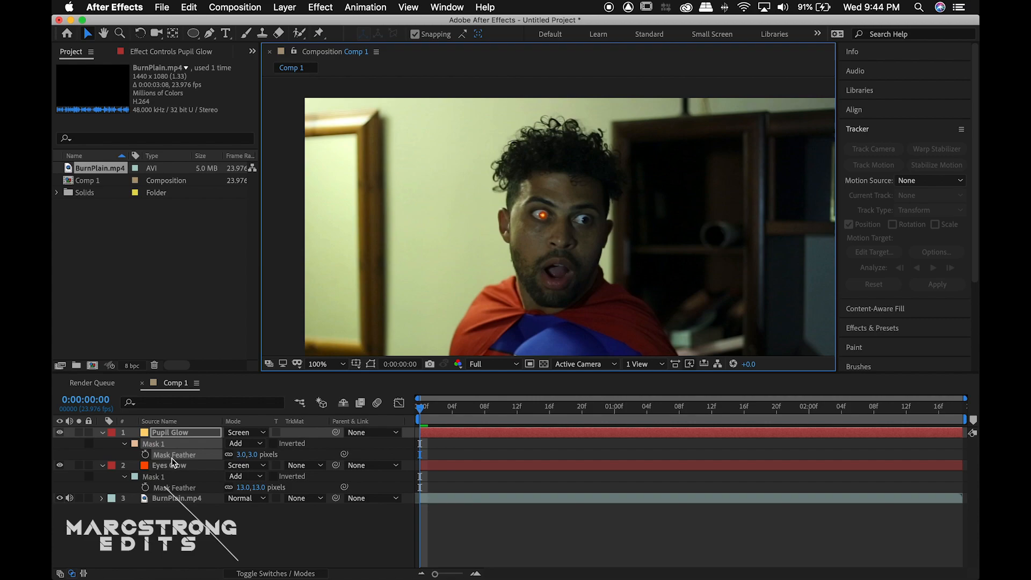
click(169, 465)
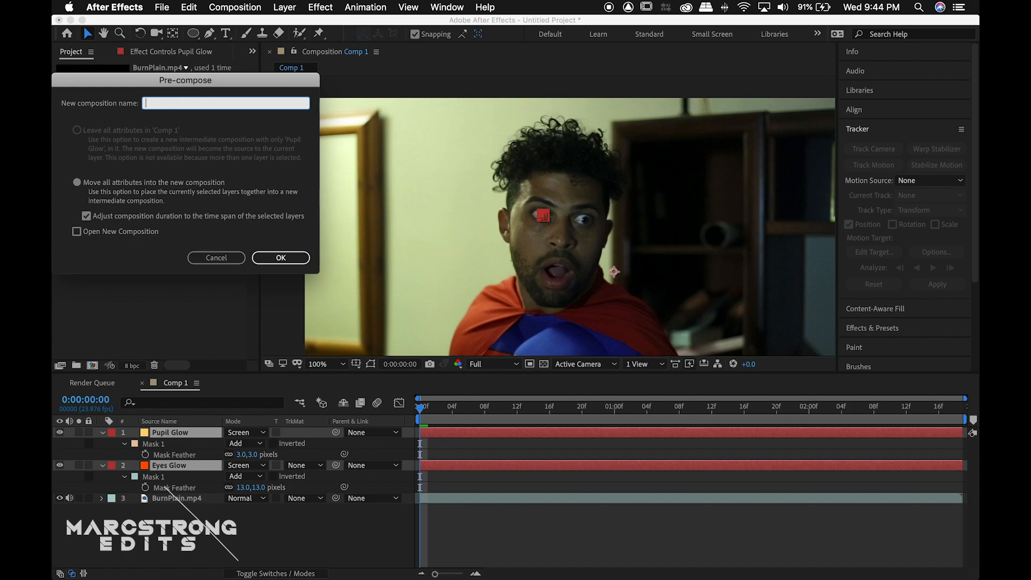
Step: Pre-compose both glow layers into an Eyes comp blended with Screen
click(279, 257)
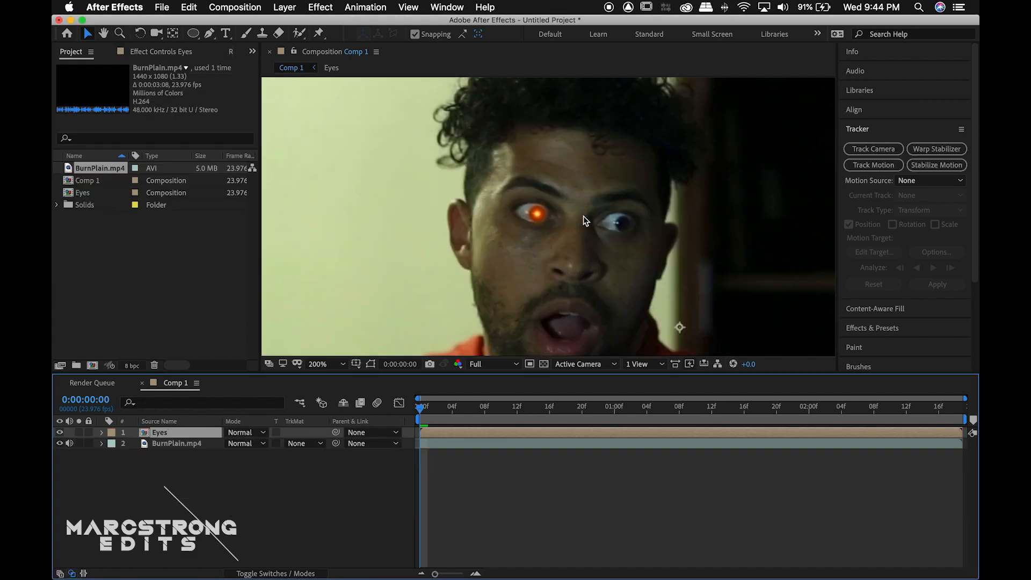
click(246, 432)
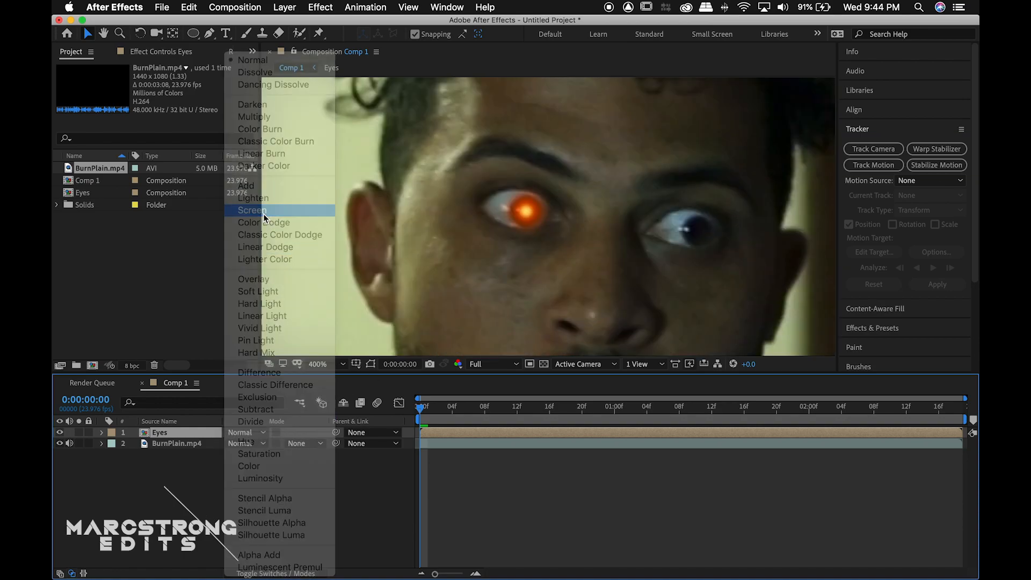
click(251, 210)
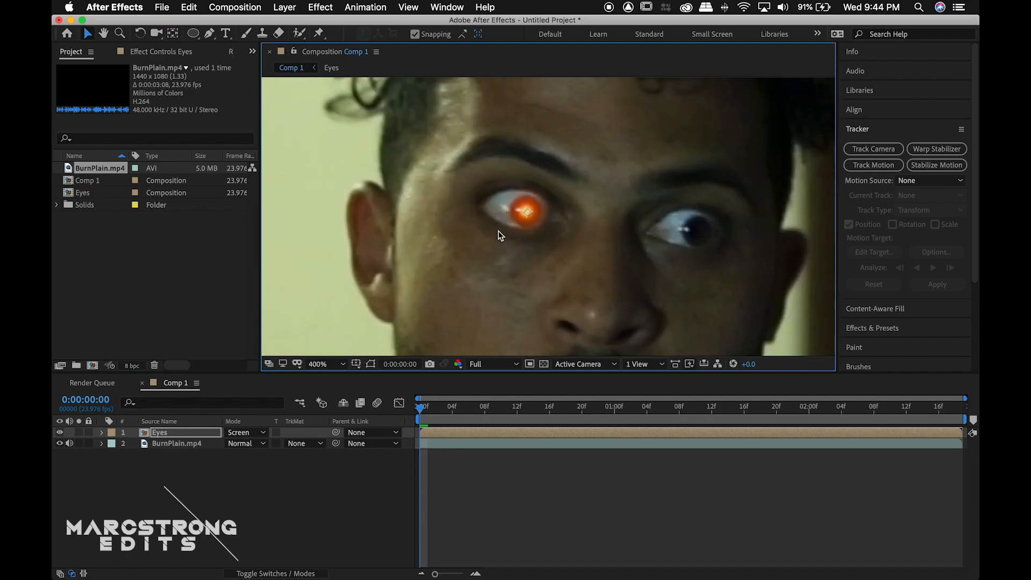
Step: Duplicate the Eyes precomp as Eyes R and Eyes L and add a null object
click(317, 363)
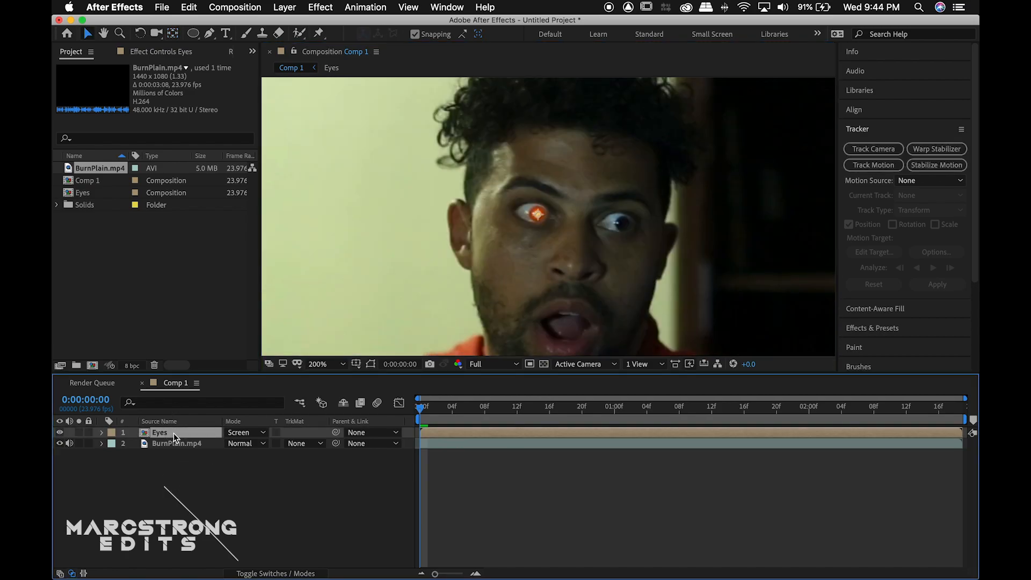
double_click(159, 431)
text( R)
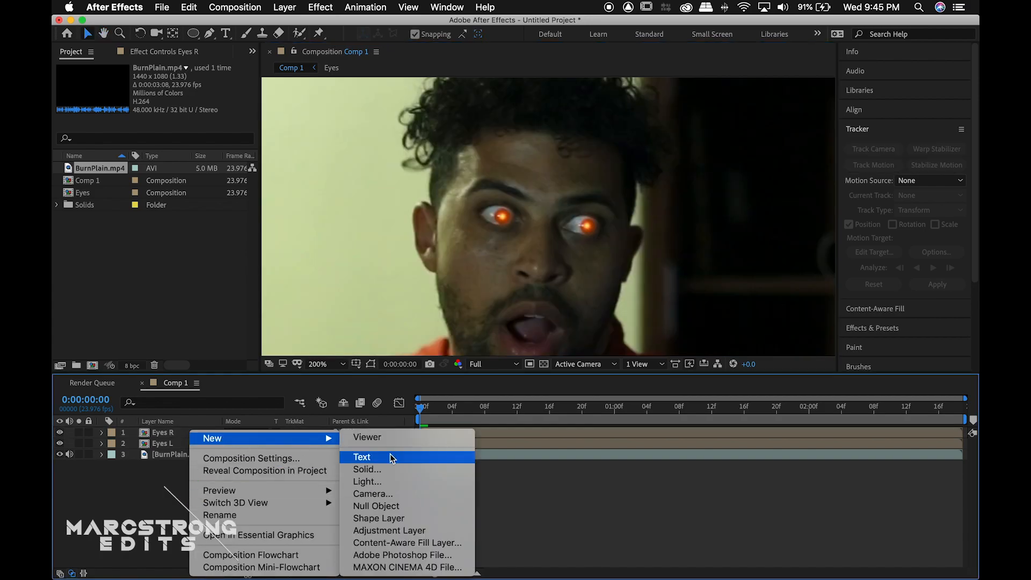
click(377, 506)
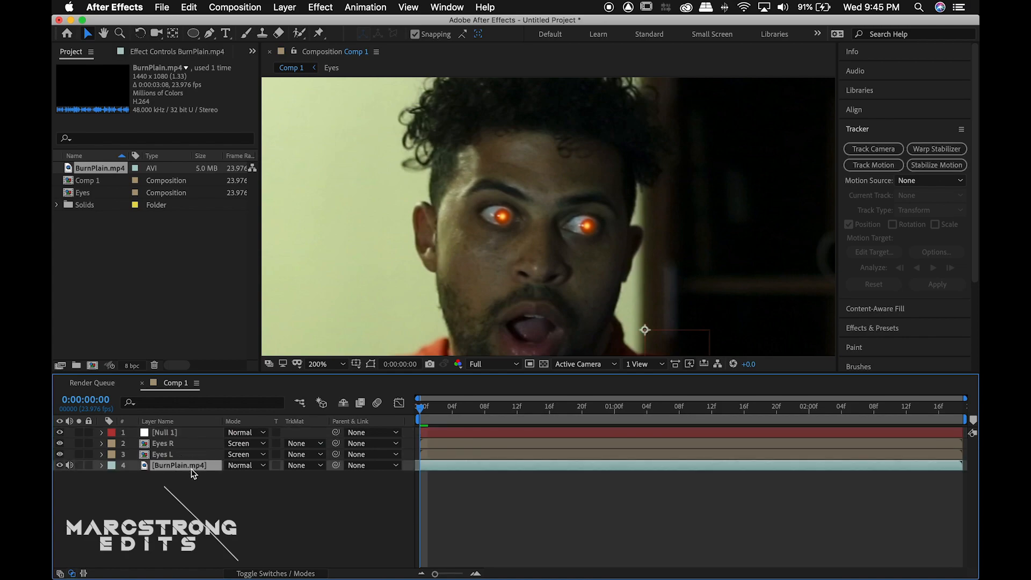
click(872, 164)
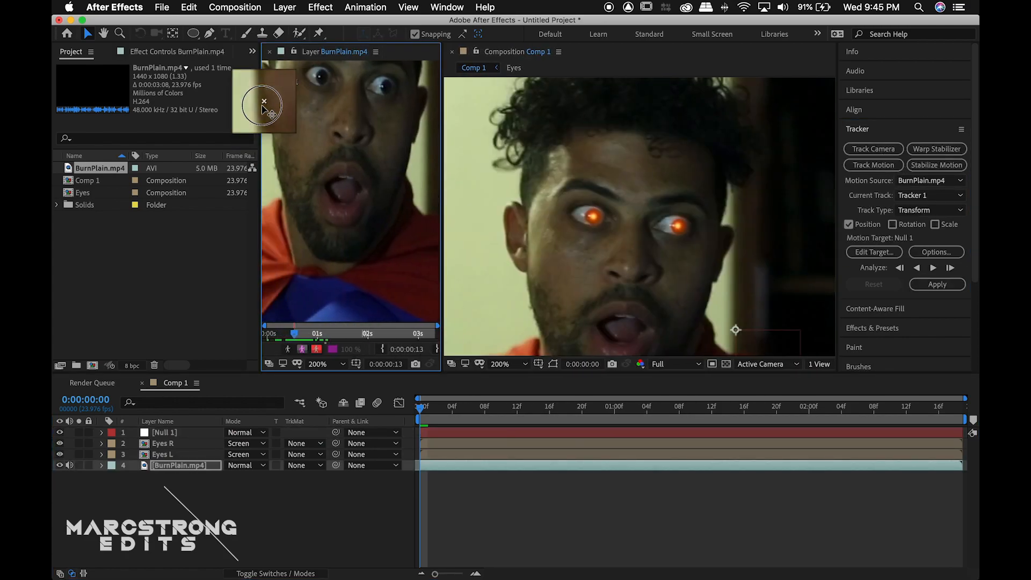
Step: Place the track point on the first eye and apply the track to Null 1
drag(263, 105, 360, 75)
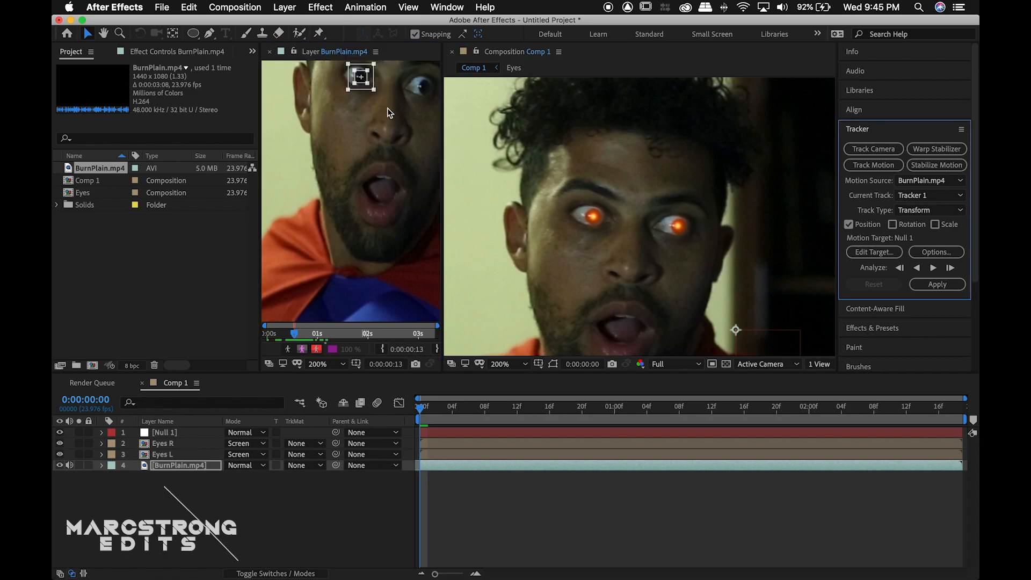
drag(360, 77, 327, 128)
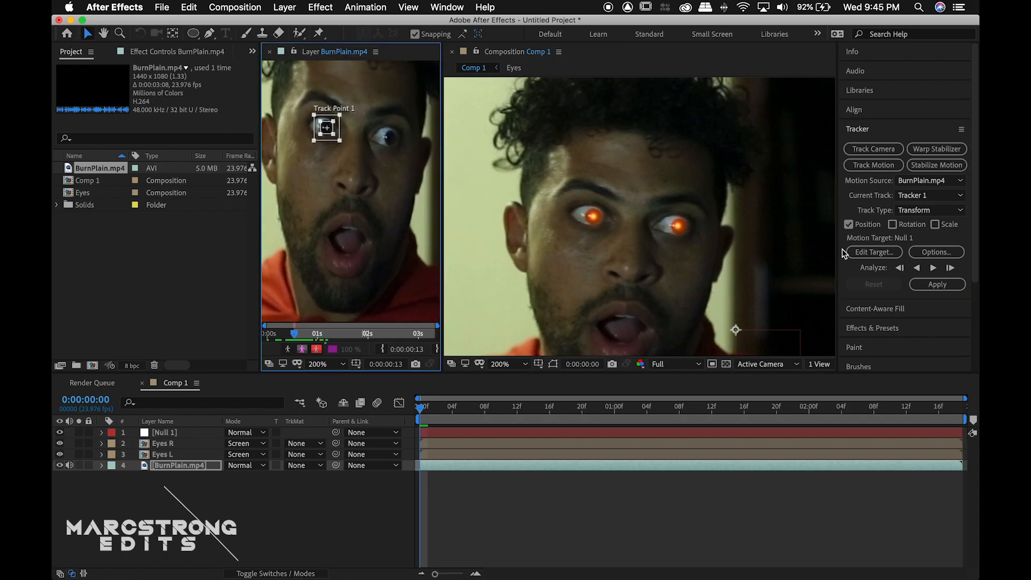
click(873, 252)
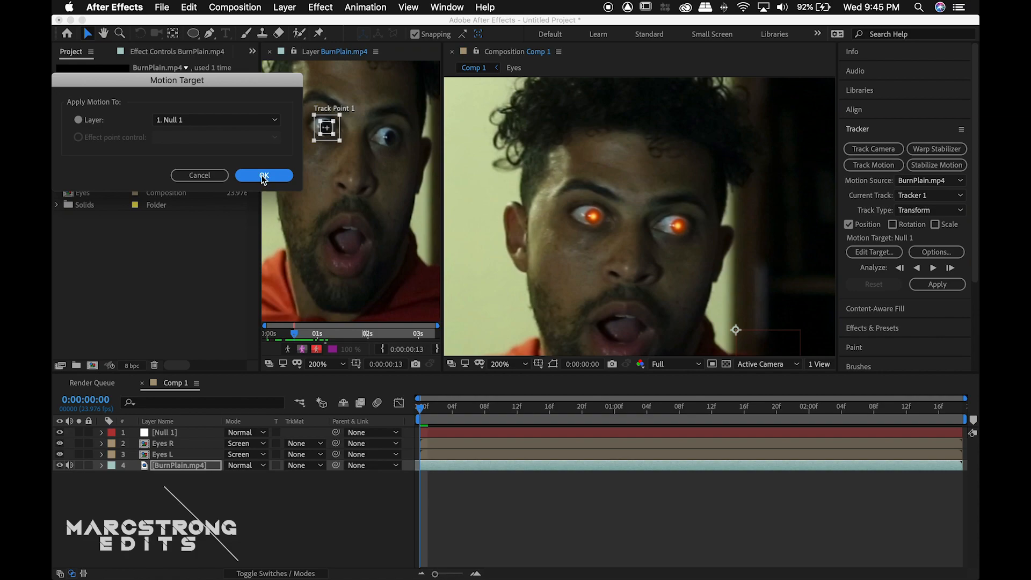
click(264, 175)
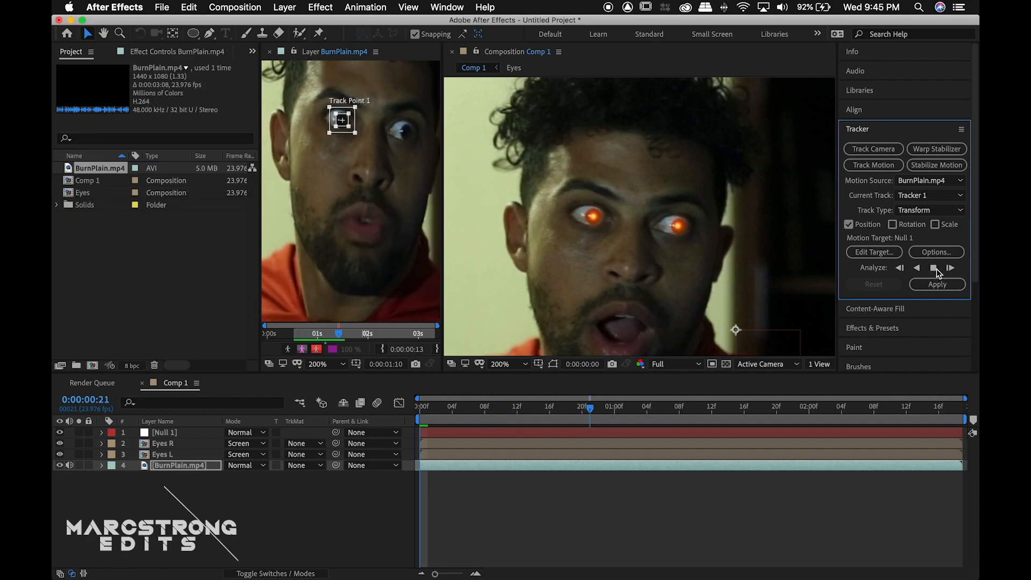
click(949, 267)
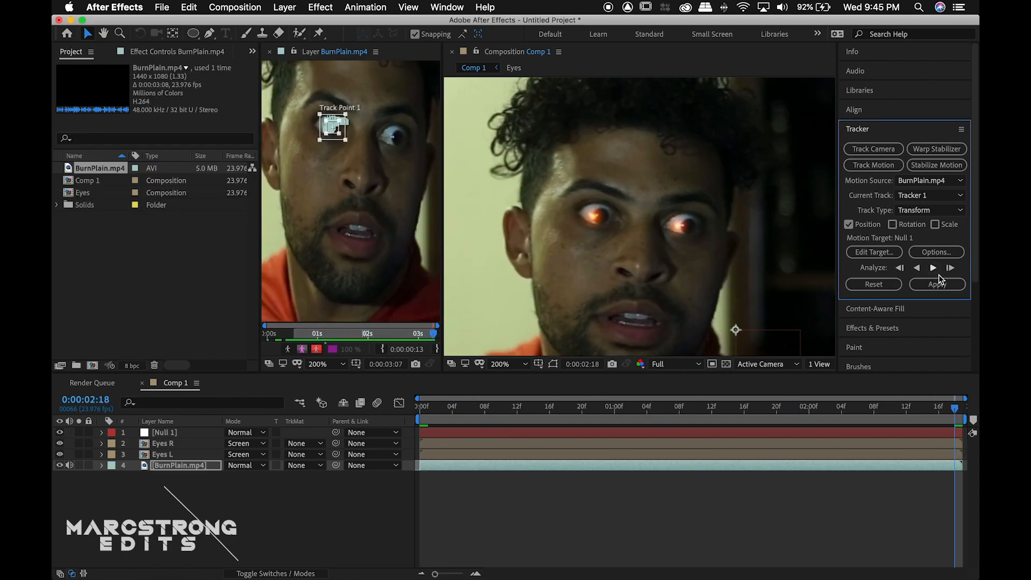
Step: Parent Eyes L to Null 1 and add Null 2 for the other eye
click(101, 465)
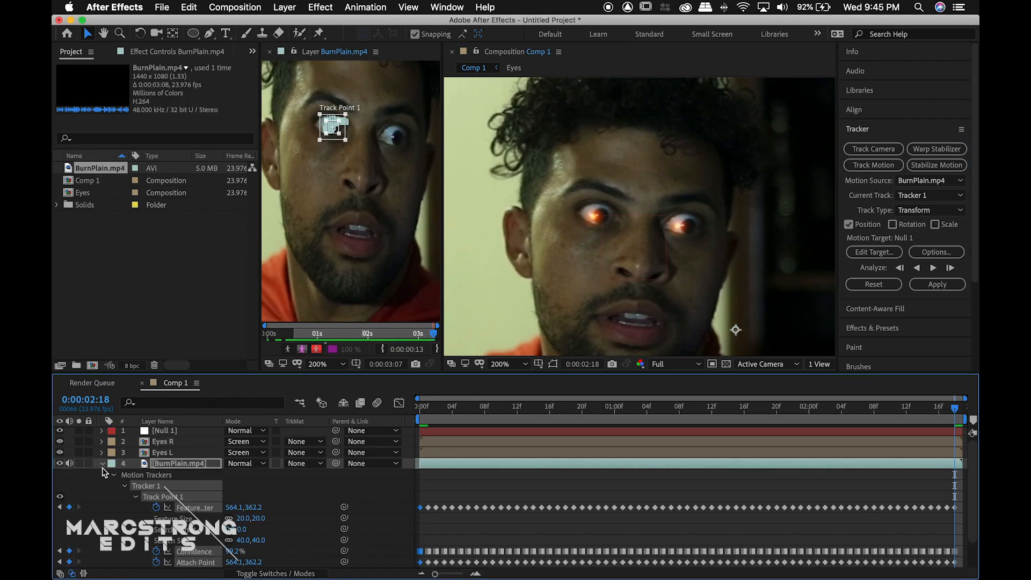
click(102, 463)
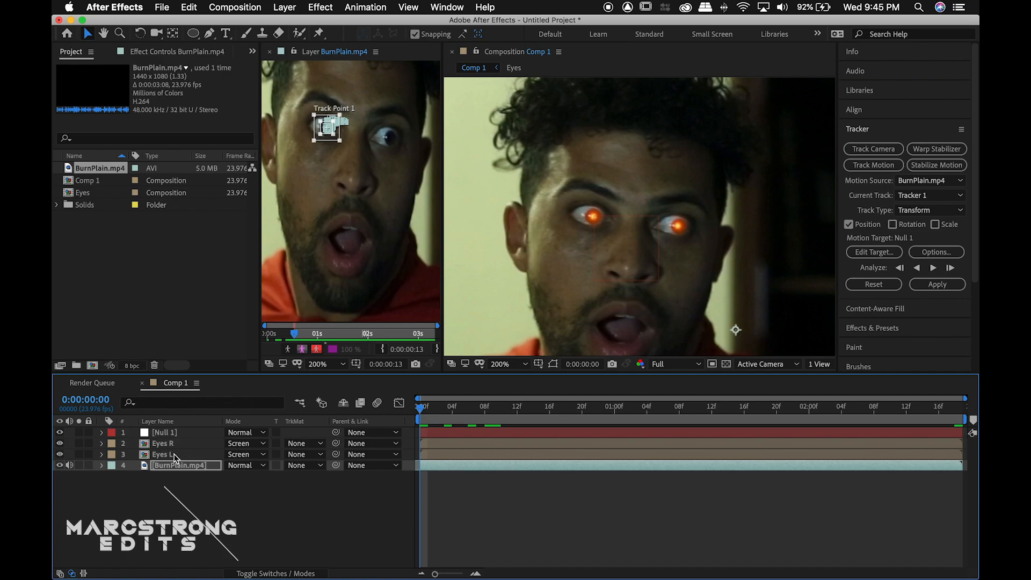
click(164, 432)
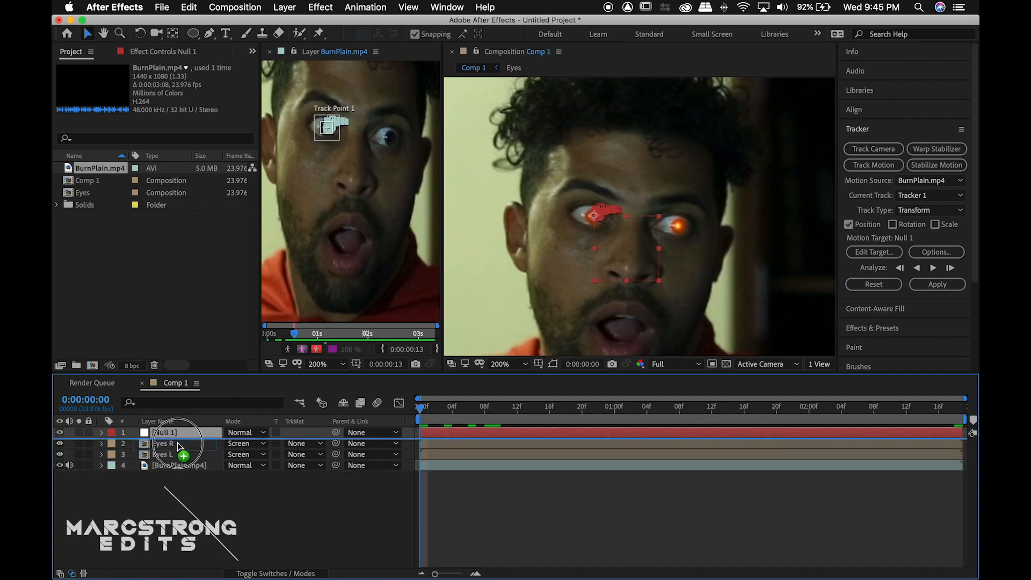
right_click(163, 443)
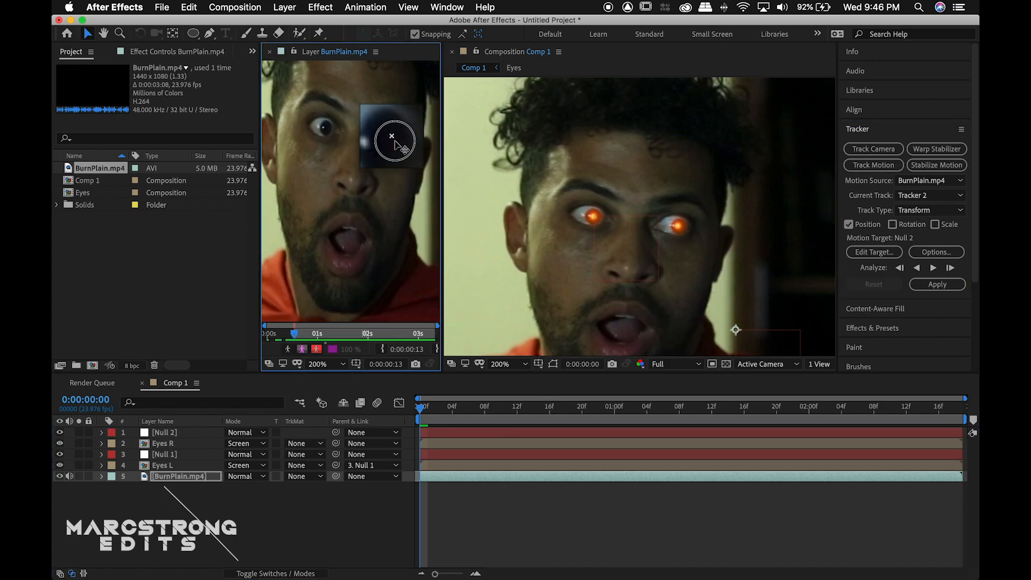
Step: Analyze the second eye's track, apply it to Null 2, and link Eyes R to it
click(873, 252)
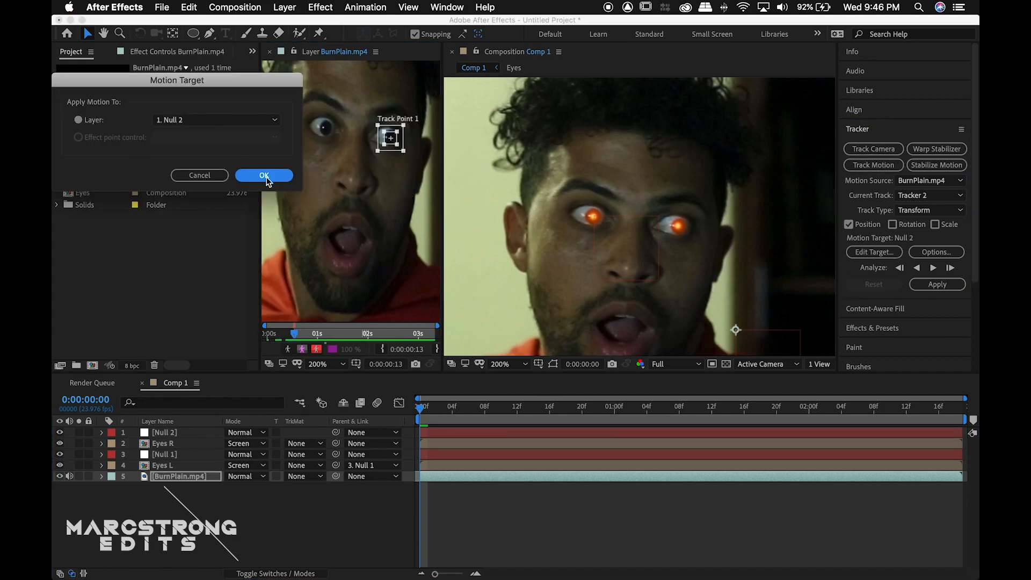
click(264, 175)
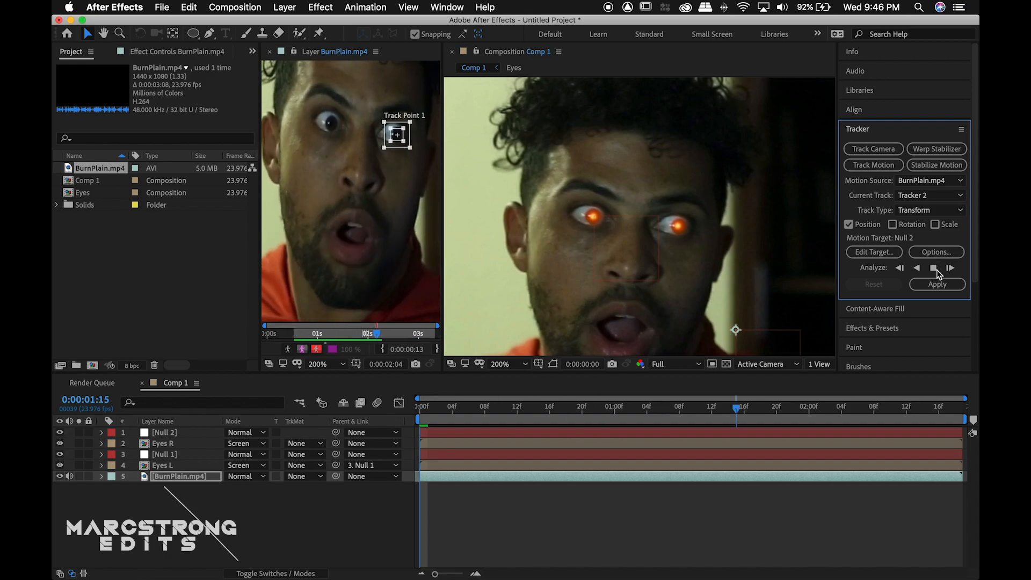
click(936, 284)
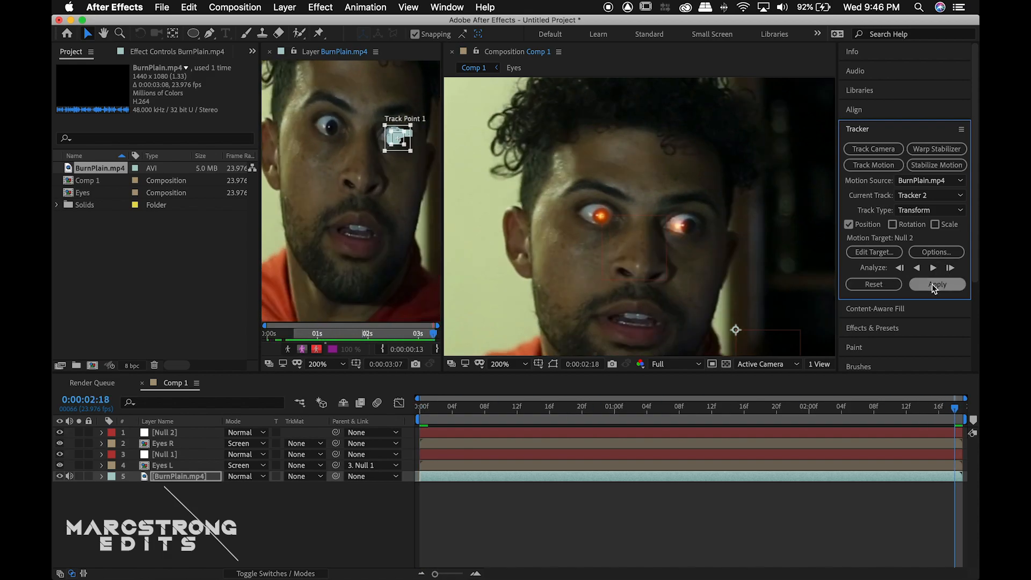
click(936, 284)
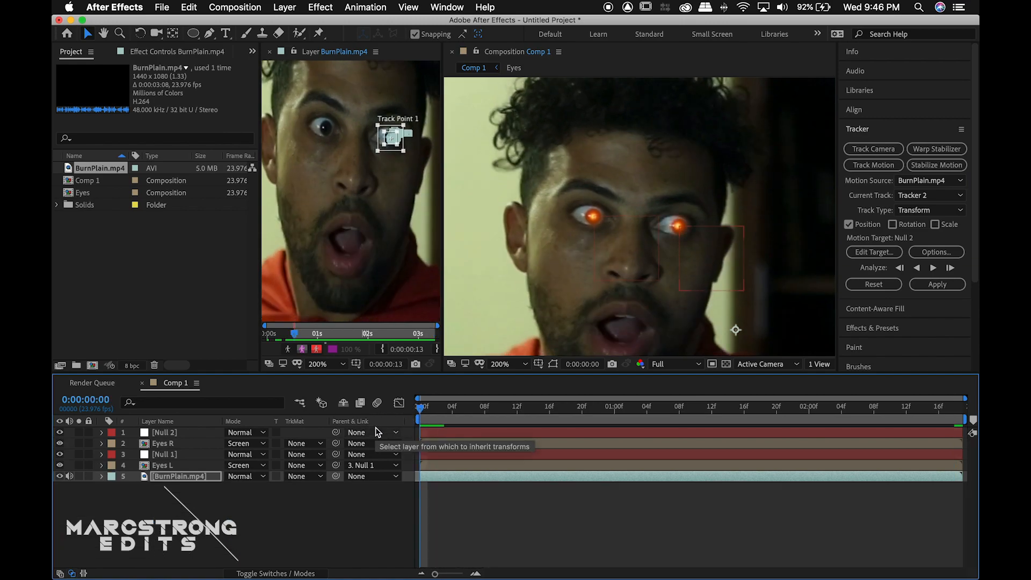
click(269, 51)
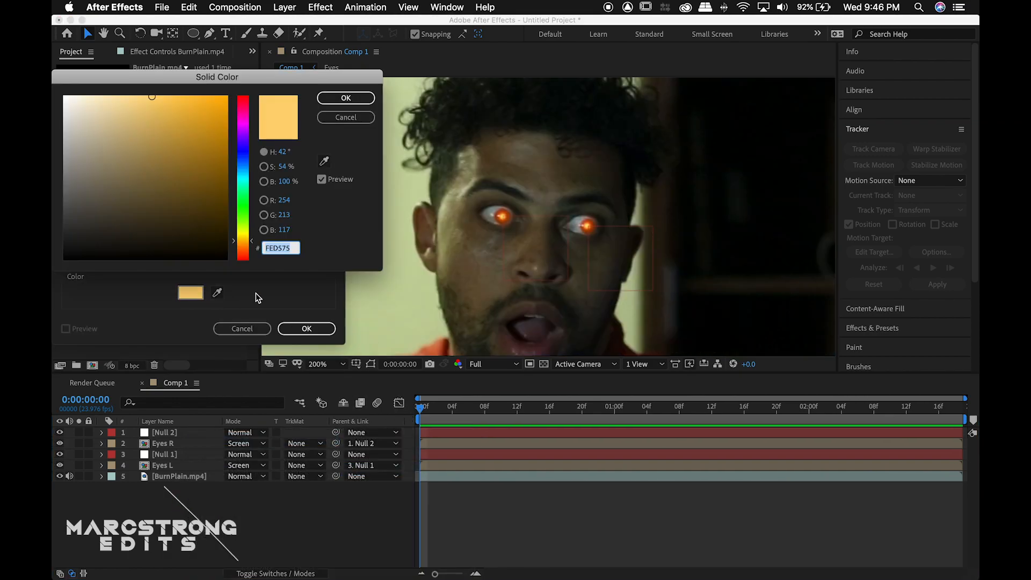
Step: Add an orange FF6300 solid with feathered under-eye masks, parented to Null 1
click(237, 111)
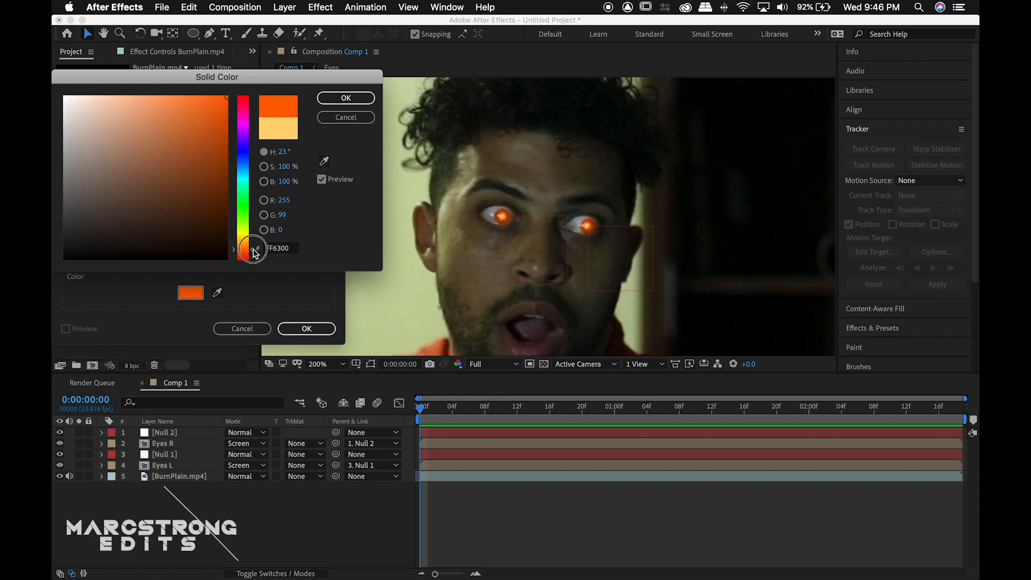
click(345, 97)
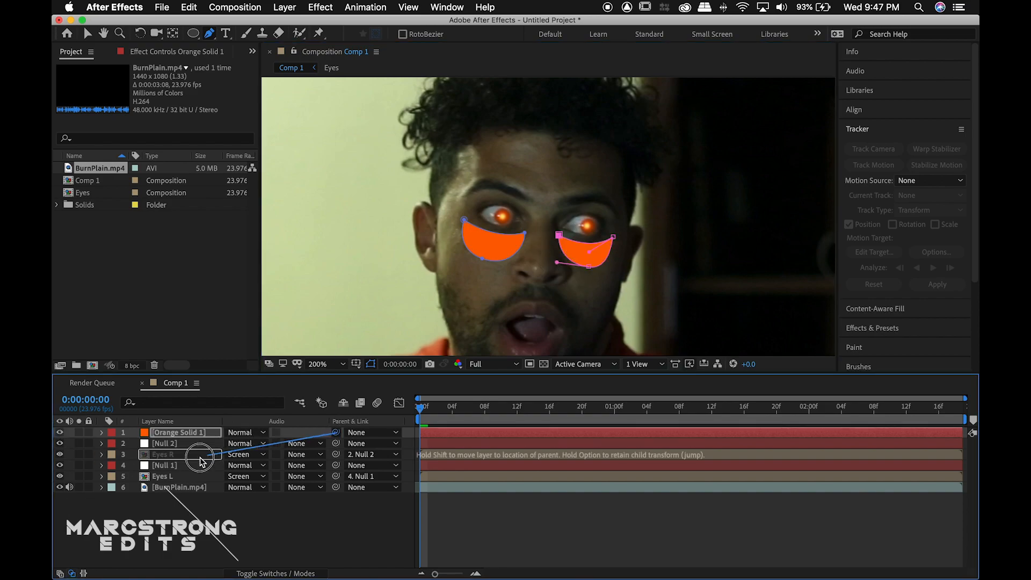
click(102, 432)
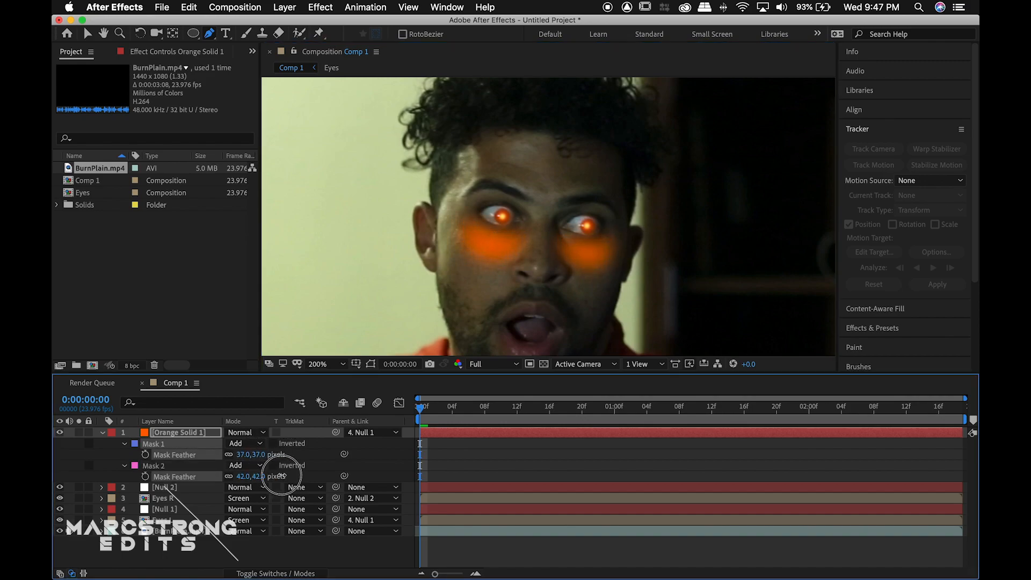
click(245, 432)
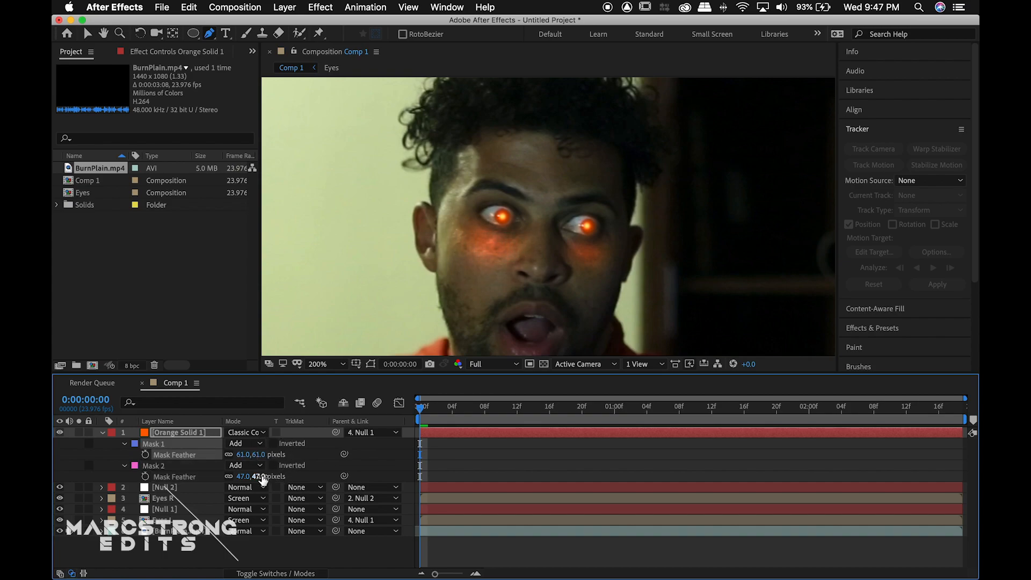
click(317, 363)
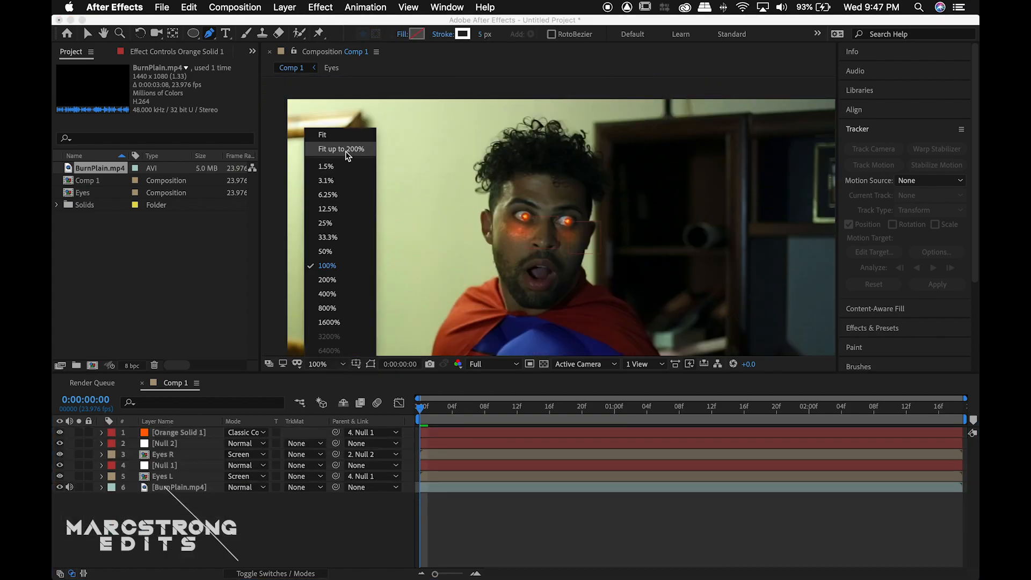
Step: In the Eyes comp, keyframe Eyes Glow and Pupil Glow opacity from 0%, then return to Comp 1
click(340, 149)
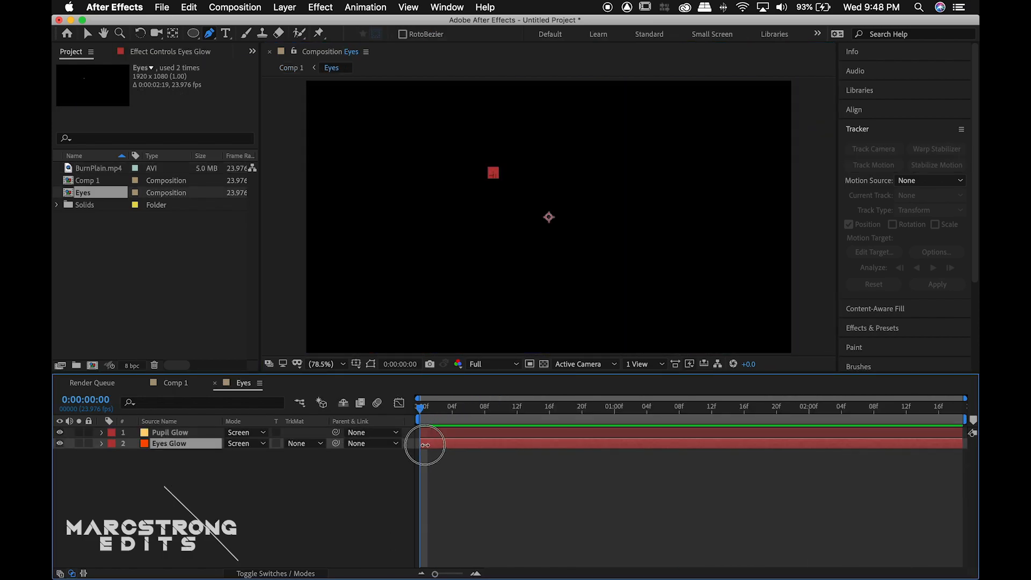
click(101, 432)
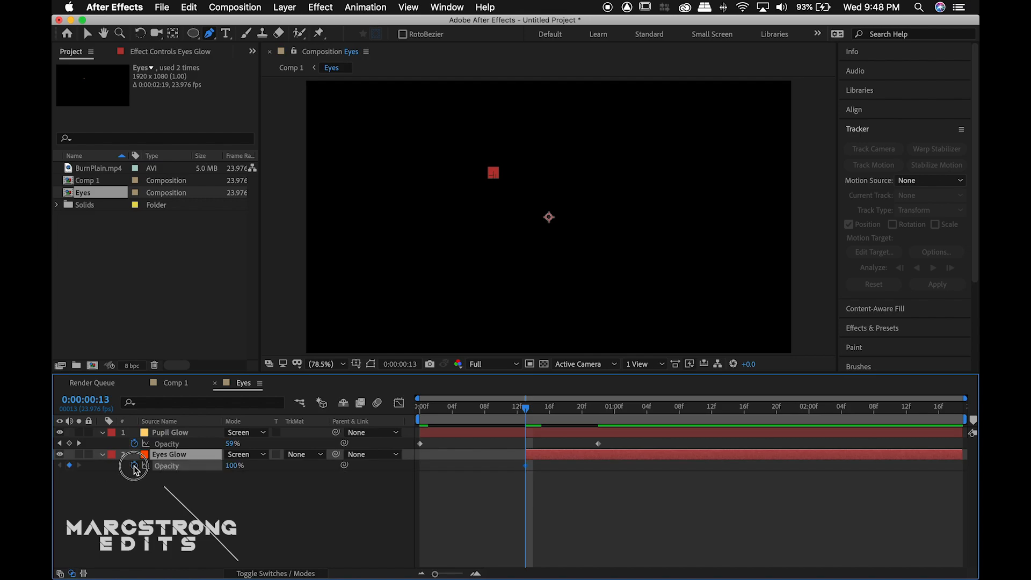
click(234, 466)
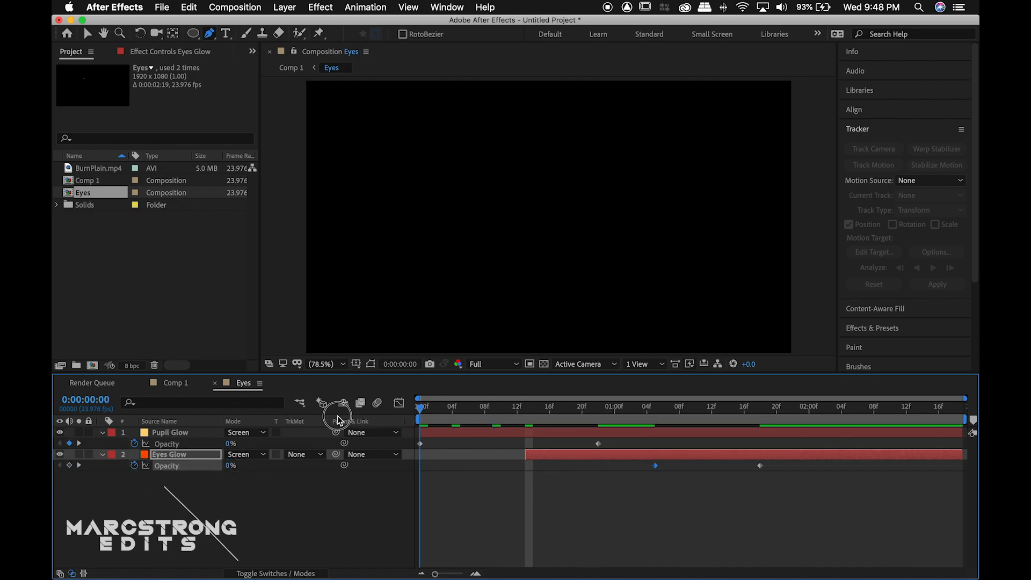
click(175, 382)
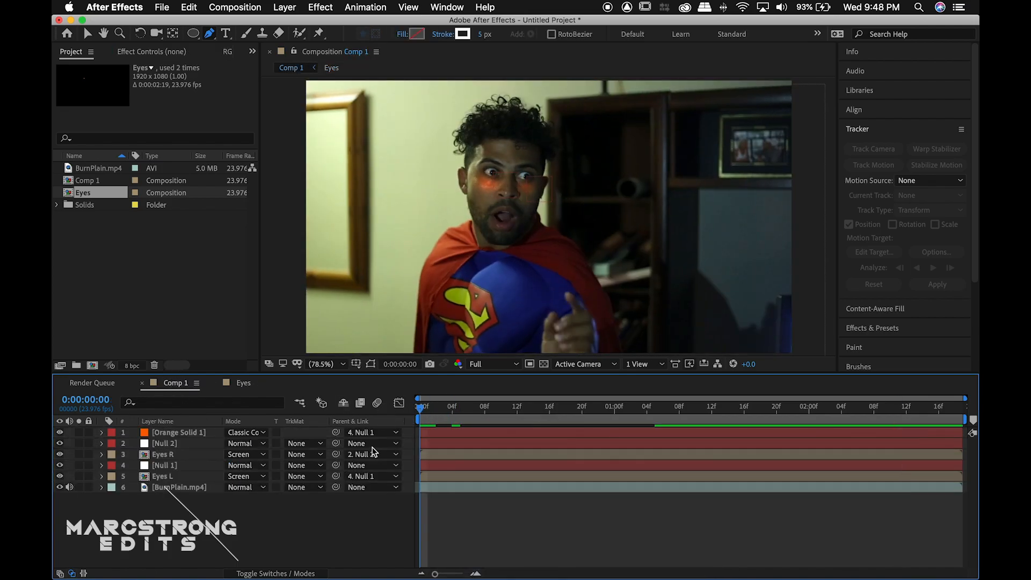
Step: Rename the orange solid Face Glow and apply Easy Ease to its opacity keyframes
click(368, 454)
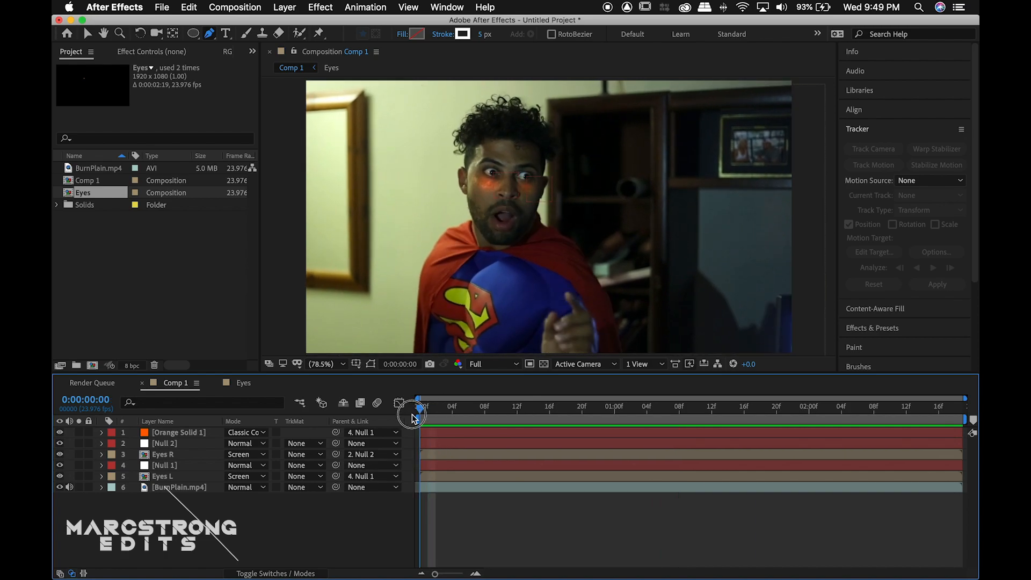
double_click(177, 432)
text(Face Glow)
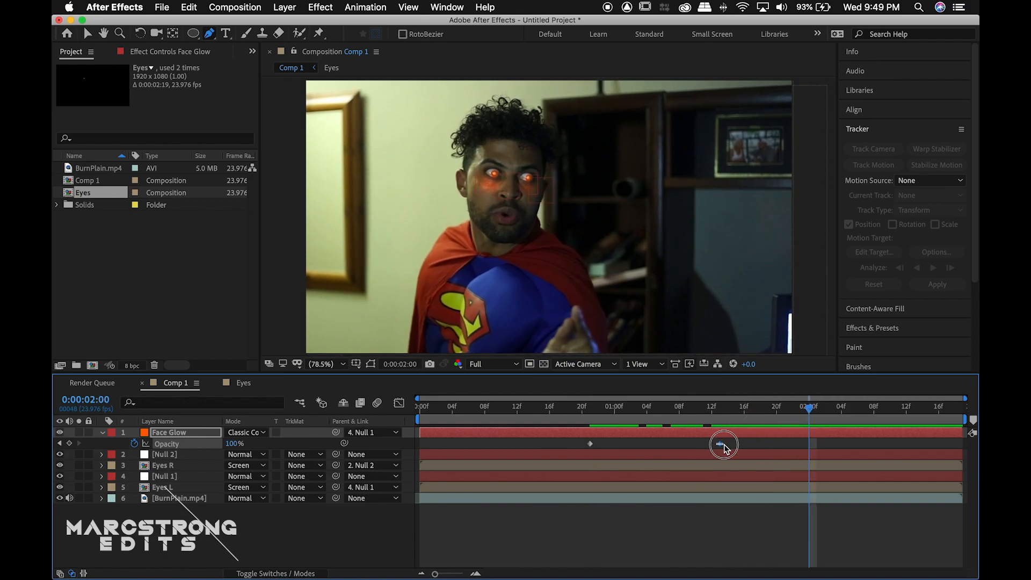
right_click(723, 444)
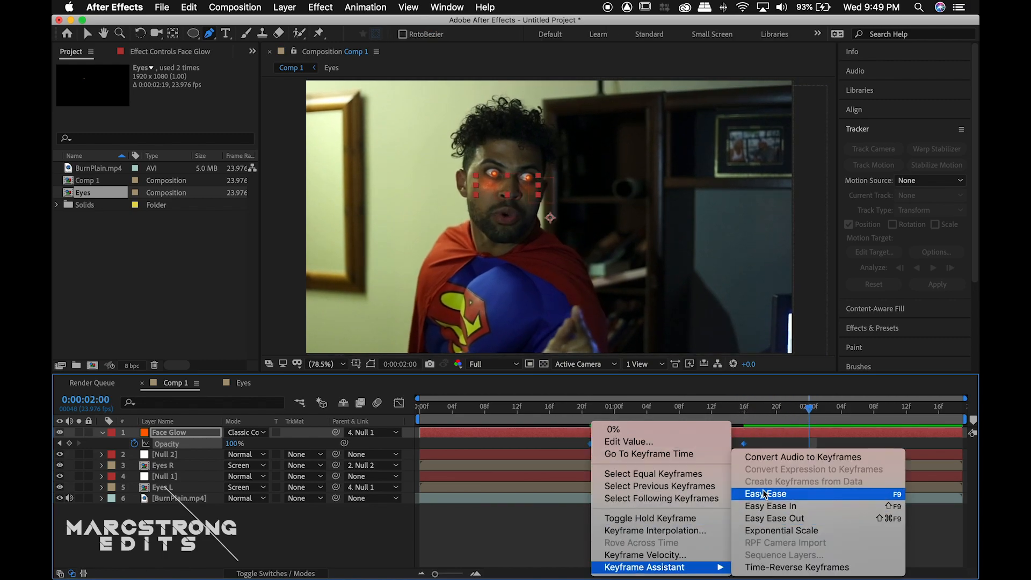
click(764, 494)
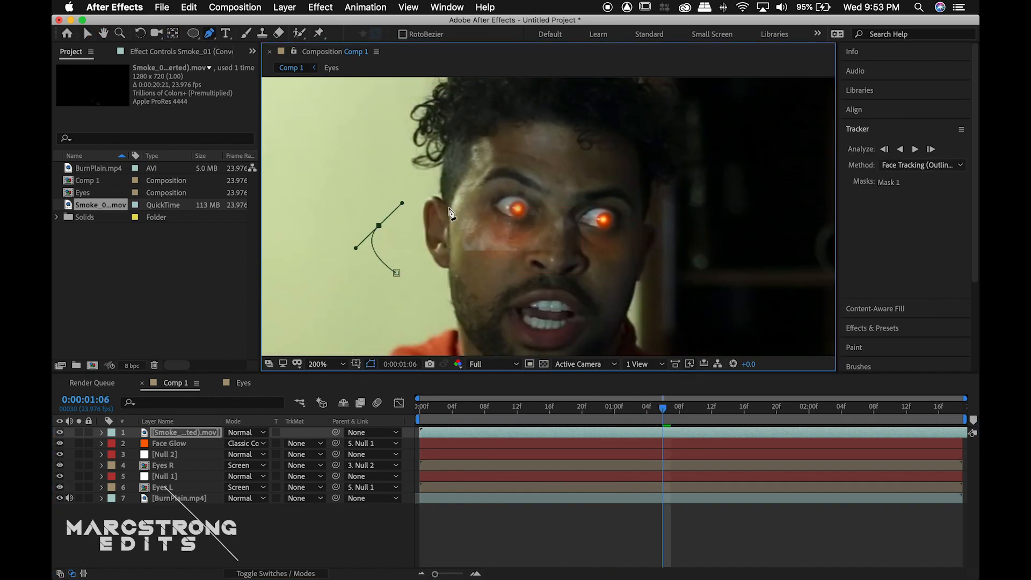
Step: Switch the smoke layer's mask mode to Subtract so the face area is cut out
click(246, 443)
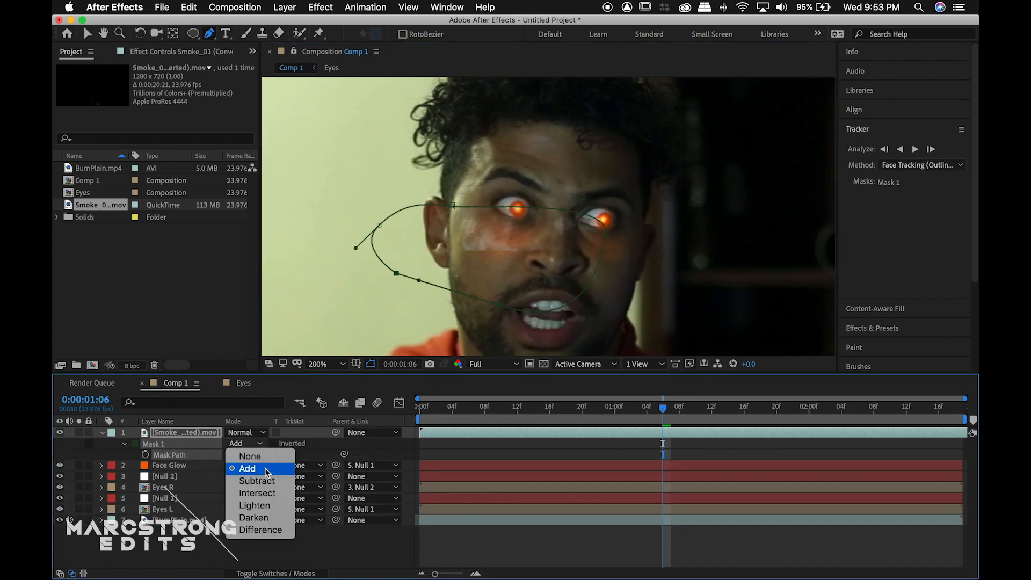
click(257, 480)
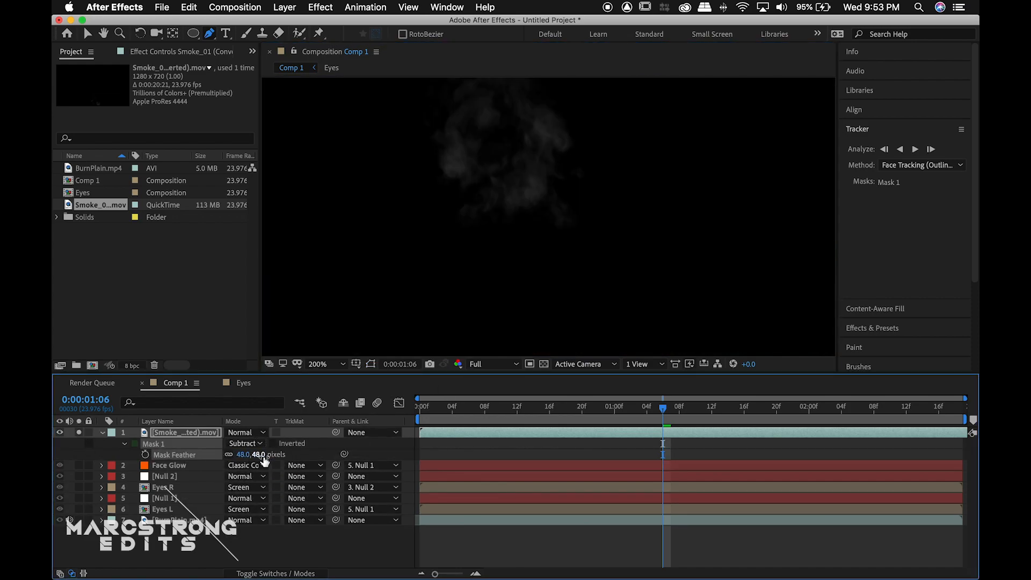